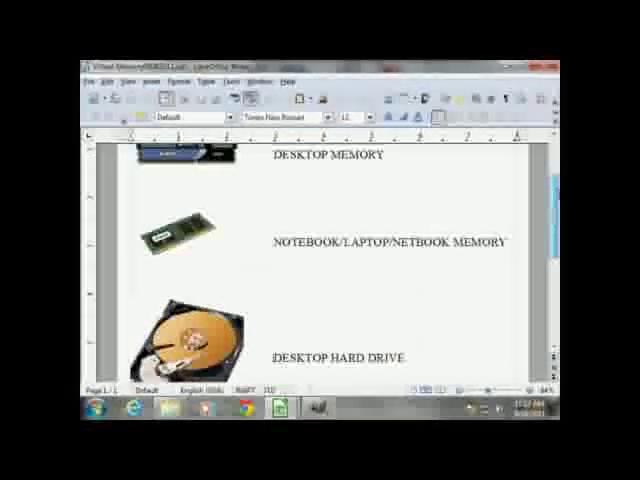
# Scroll to the RAM chart data and enter the memory values 50 and 200.
pyautogui.scroll(-3)
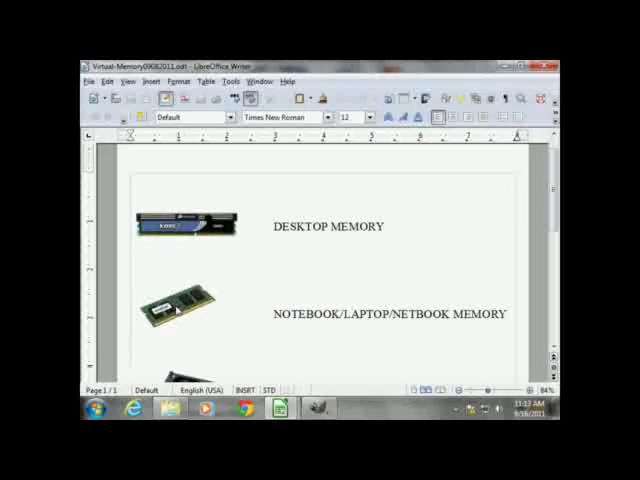
pyautogui.moveTo(177, 237)
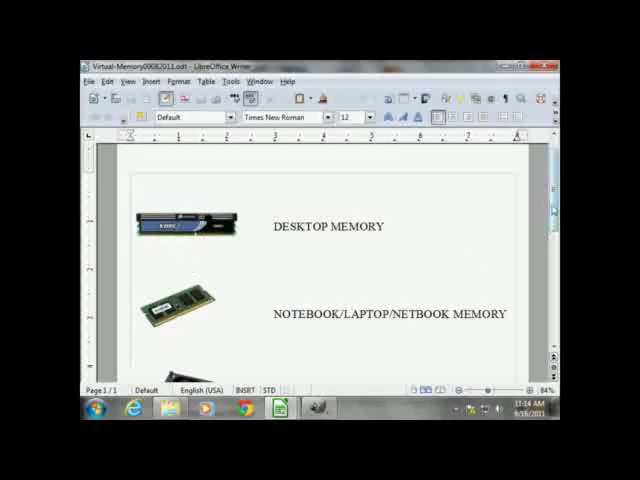
pyautogui.scroll(-3)
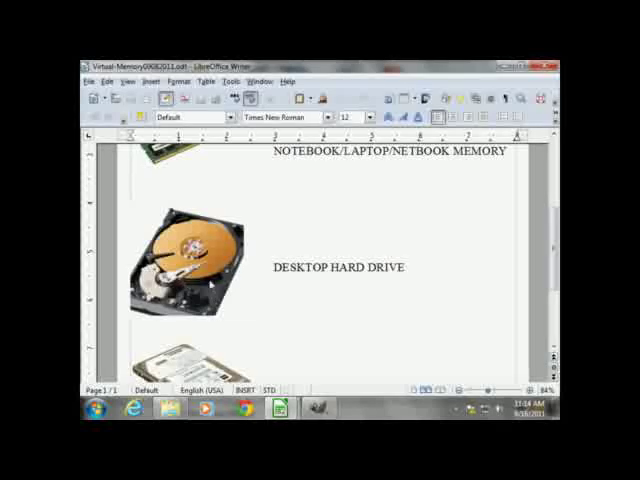
pyautogui.scroll(-3)
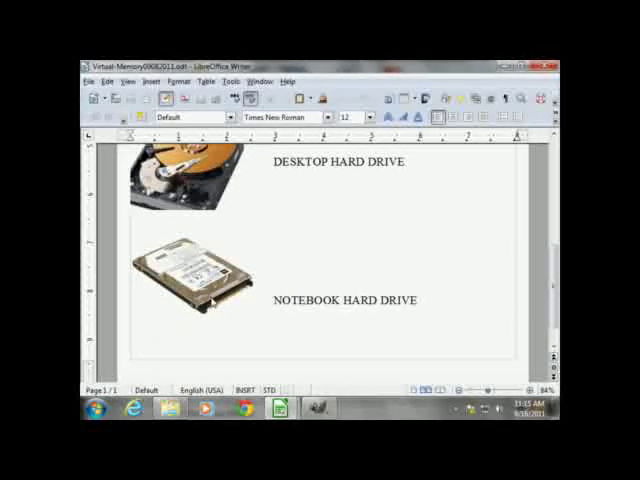
pyautogui.moveTo(257, 303)
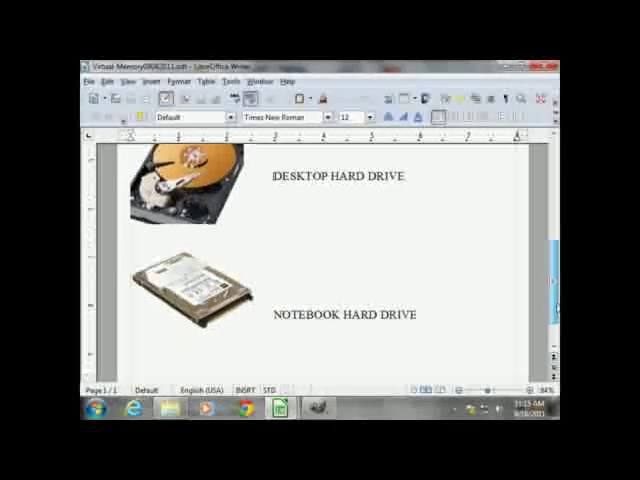
pyautogui.scroll(-3)
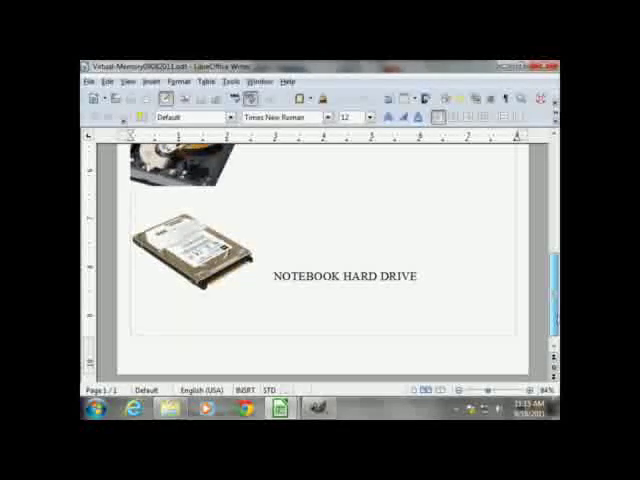
pyautogui.scroll(-3)
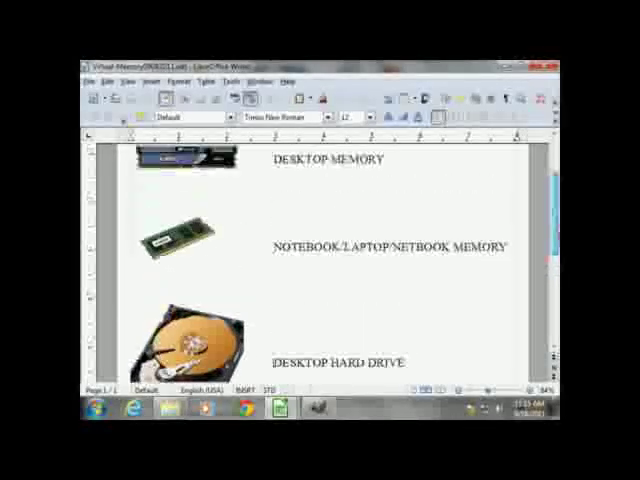
pyautogui.scroll(-3)
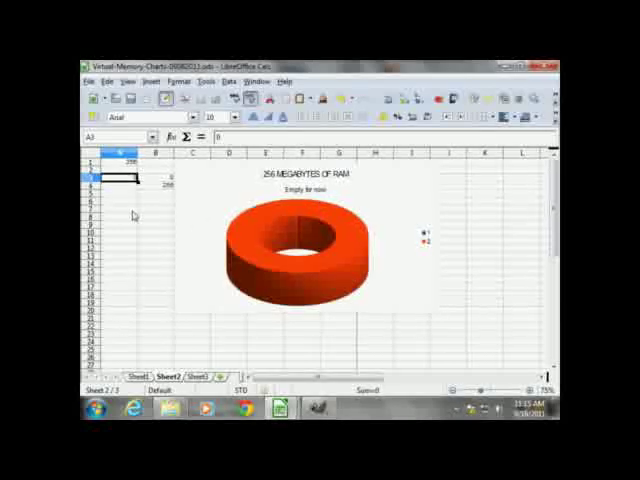
pyautogui.write('50')
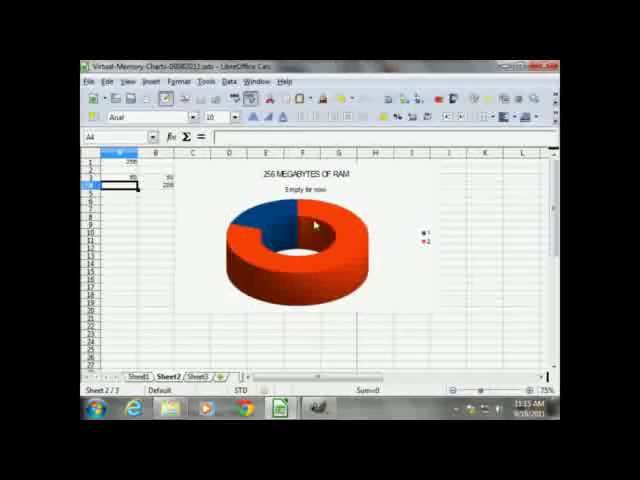
pyautogui.moveTo(145, 215)
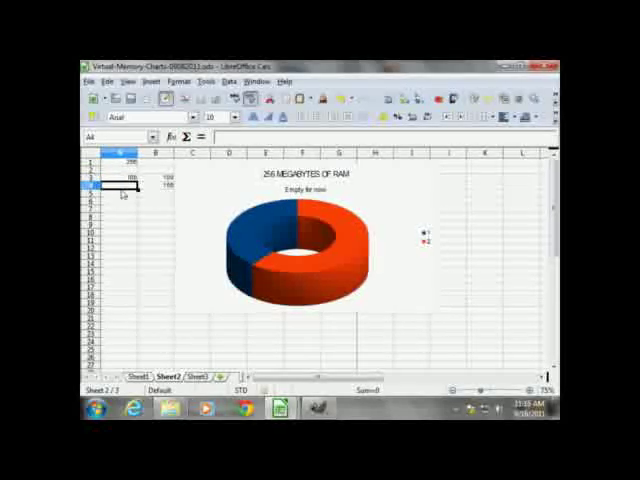
pyautogui.click(100, 185)
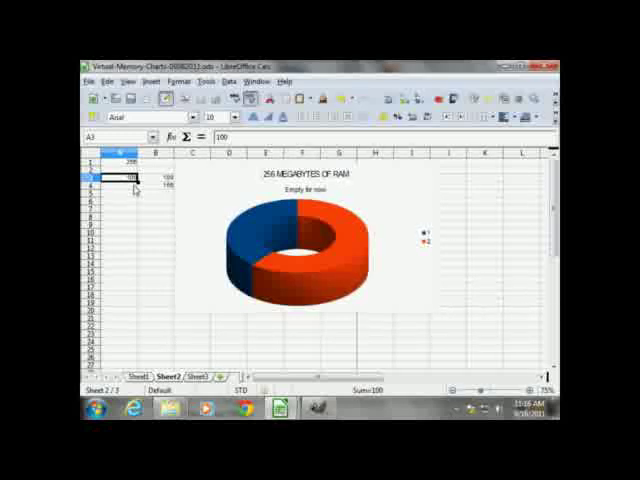
pyautogui.write('200')
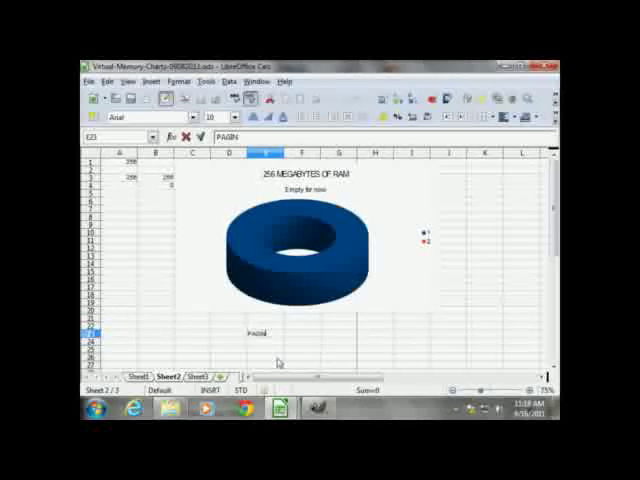
# Type 'PAGING FILE OR VIRTUAL MEMORY' in E23 and select the label text.
pyautogui.write('PAGING FILE OR')
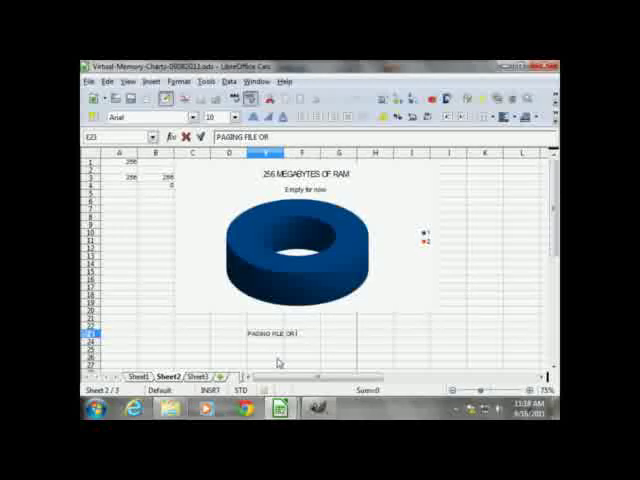
pyautogui.write('VIRTUAL MEMORY')
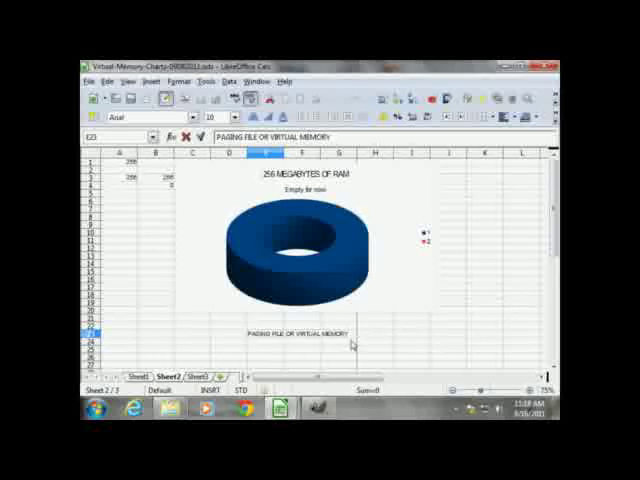
pyautogui.click(290, 335)
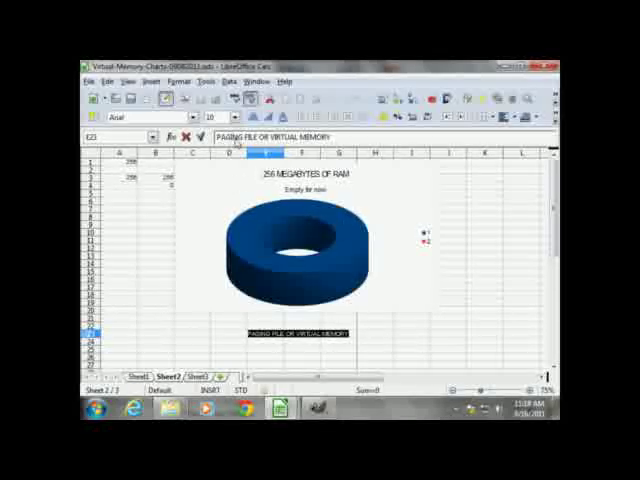
# Set the label's font size to 28, then switch back to the Writer document.
pyautogui.click(214, 110)
pyautogui.write('28')
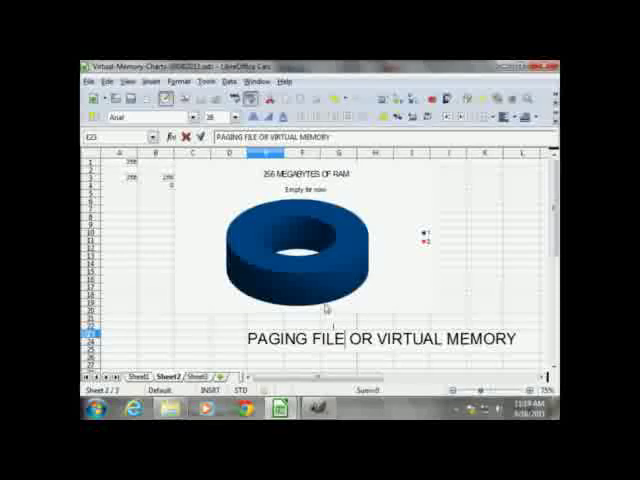
pyautogui.moveTo(324, 262)
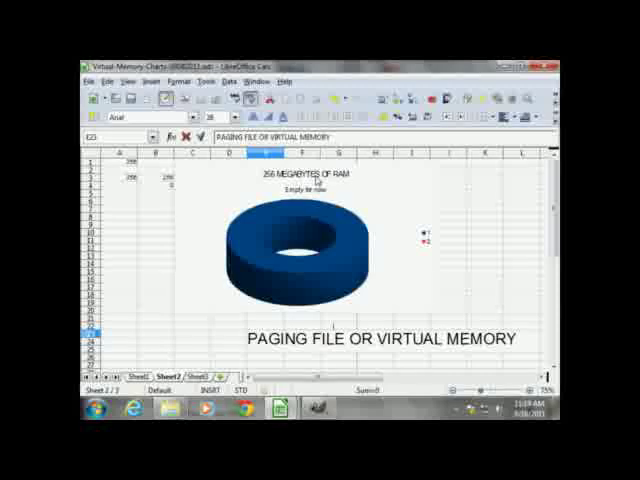
pyautogui.press('alt+tab')
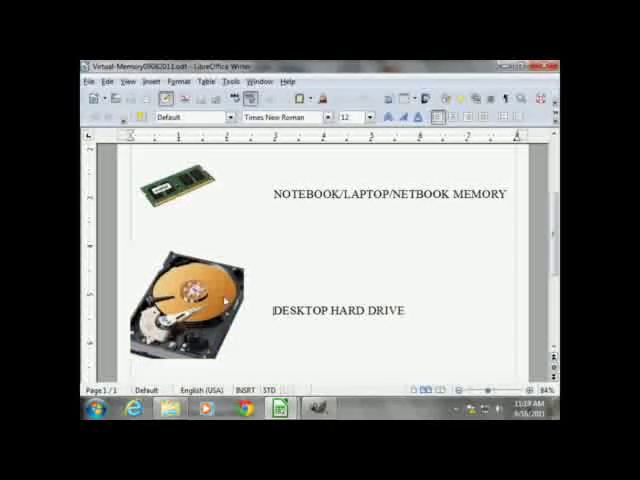
# Scroll the Writer page down to the desktop and notebook hard drive pictures.
pyautogui.scroll(-3)
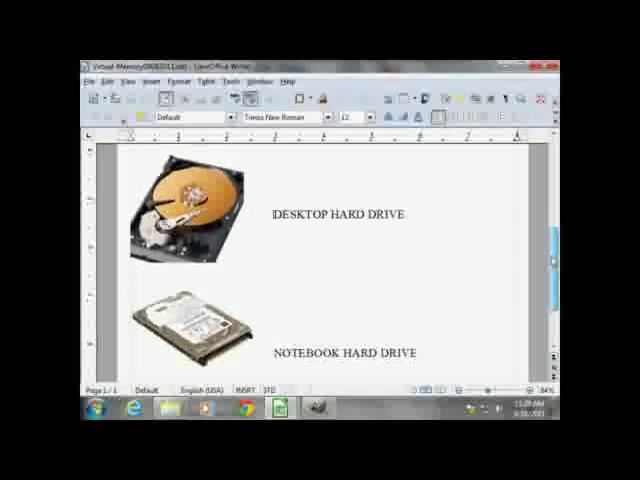